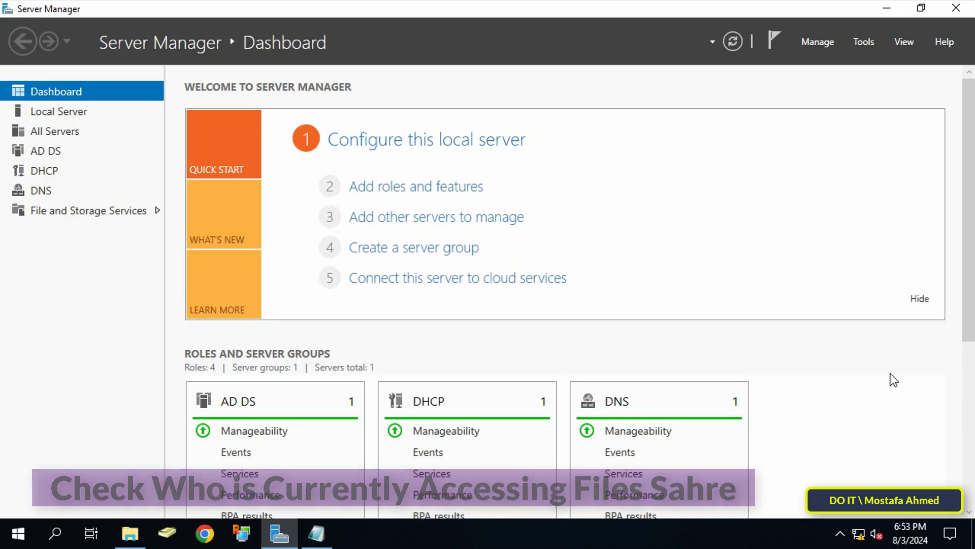
- Open the Server Manager Tools menu to reach Computer Management
click(863, 41)
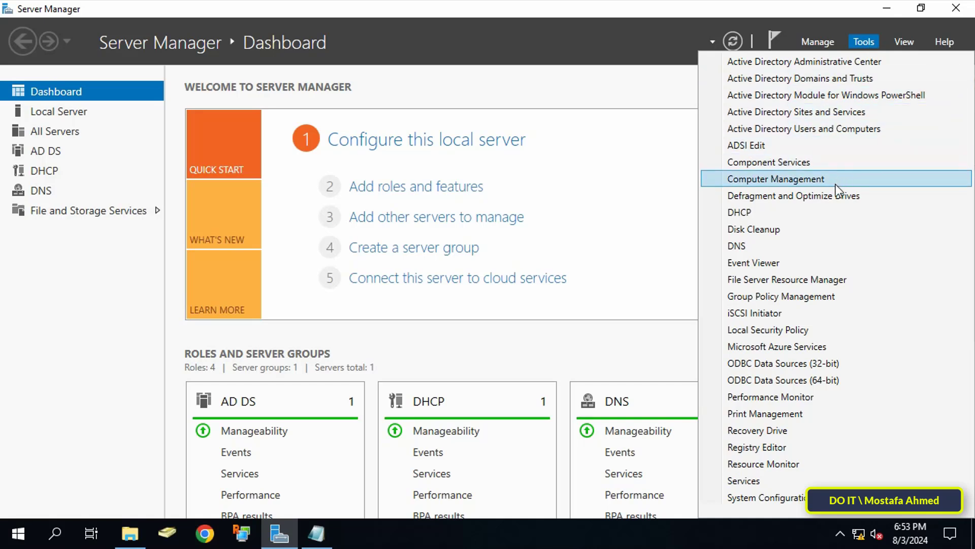
mouse_move(840, 186)
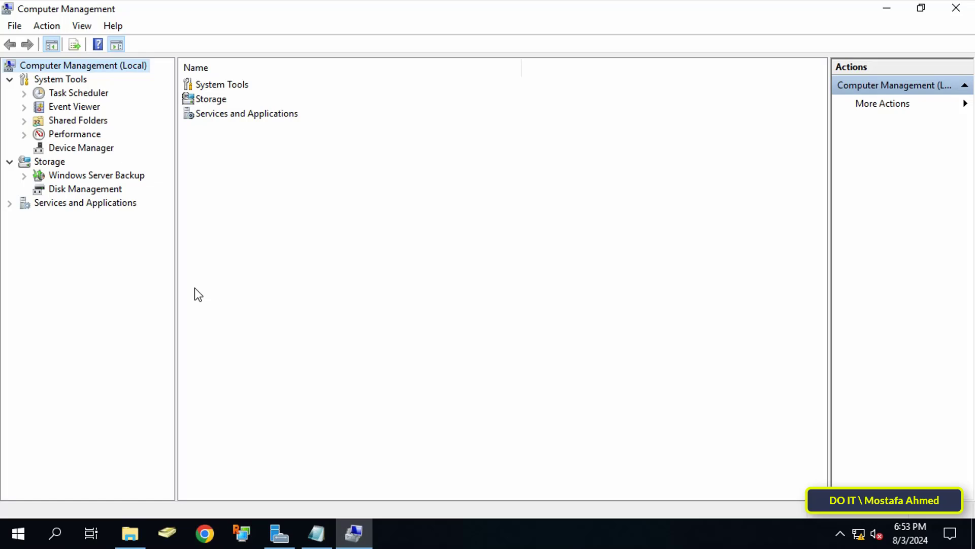
mouse_move(70, 127)
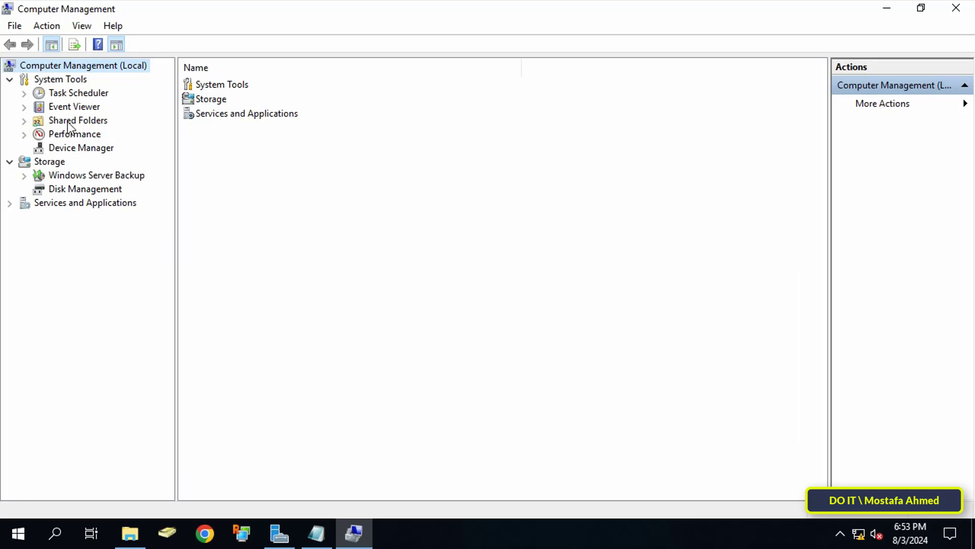
- Expand Shared Folders and list the server's shares with connection counts
click(24, 120)
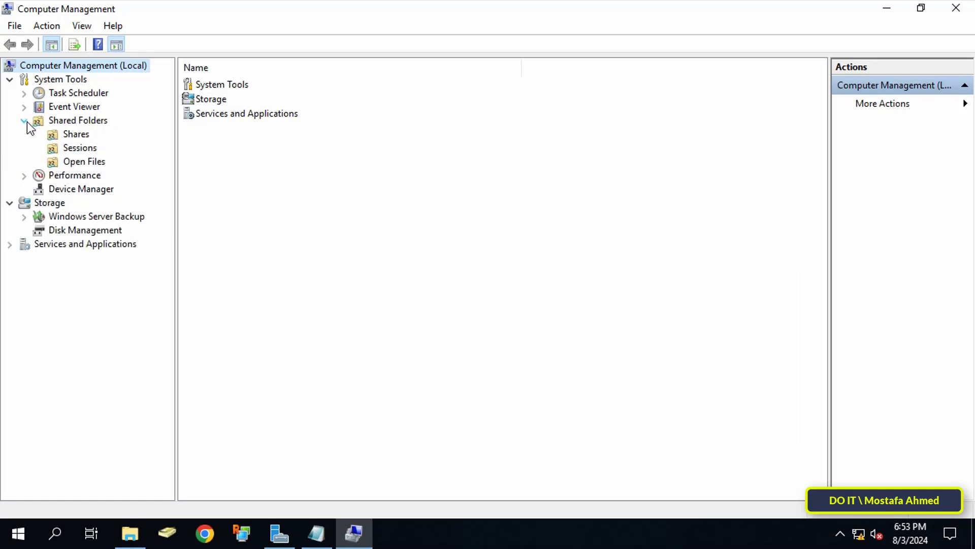
click(76, 134)
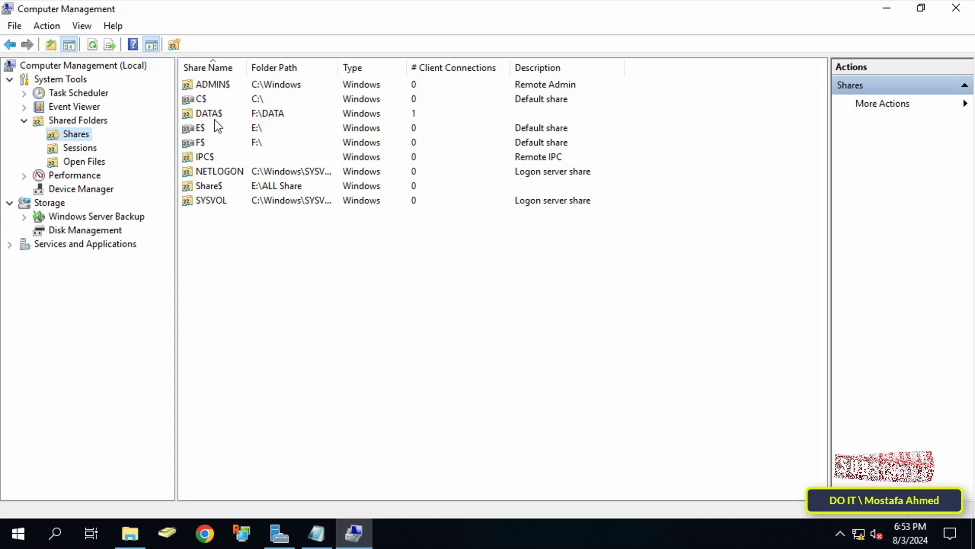
- Select the DATA$ share (F:\DATA), which has one client connection
click(210, 112)
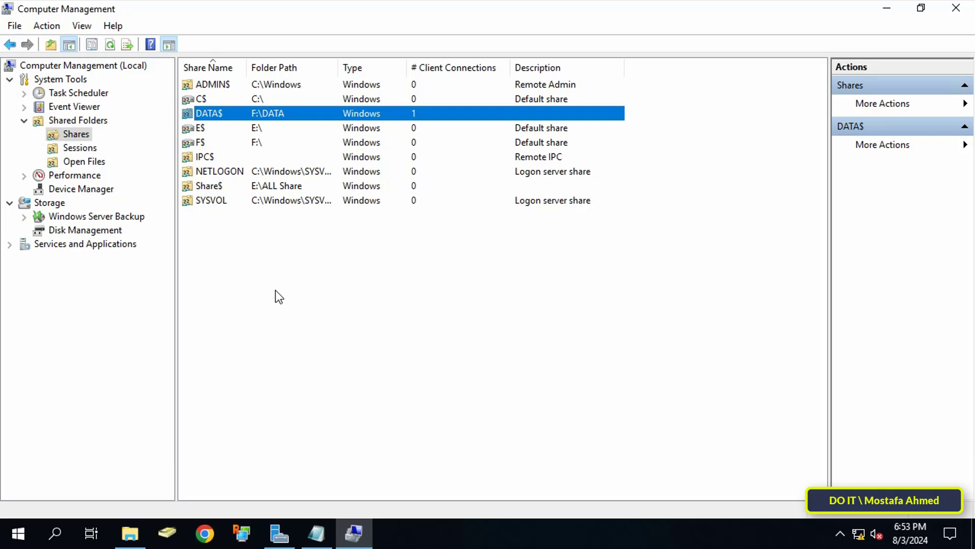
mouse_move(271, 299)
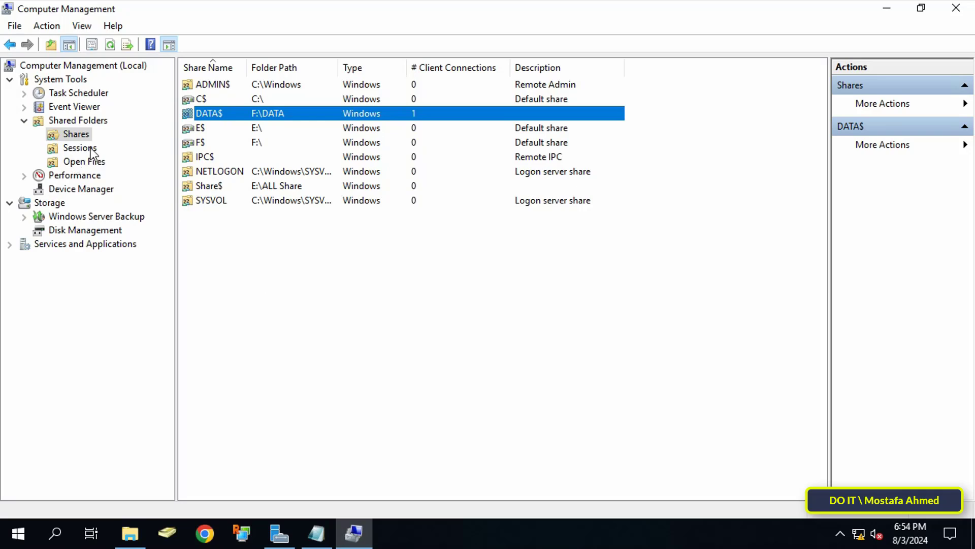
- View test1's session from DOIT2, then its two read-only open files in F:\DATA
click(80, 147)
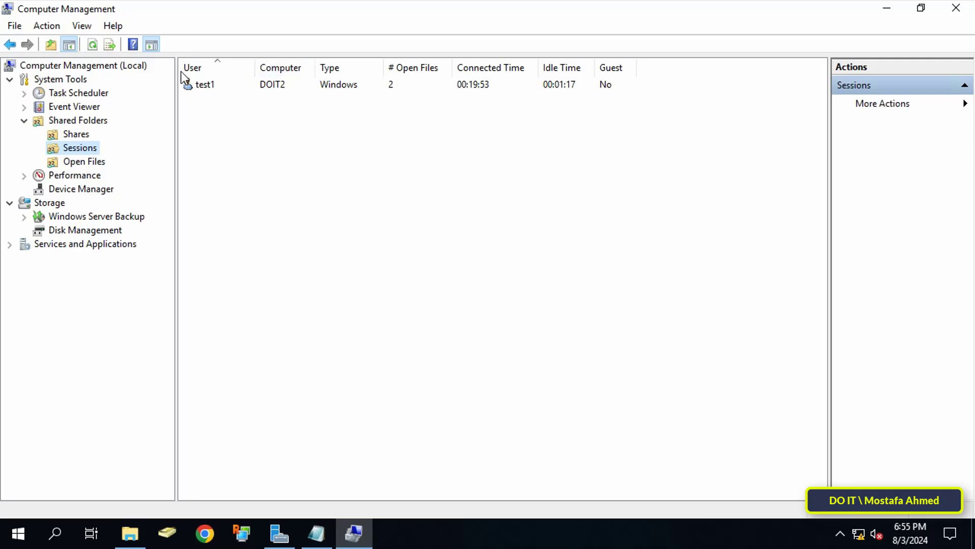
mouse_move(468, 180)
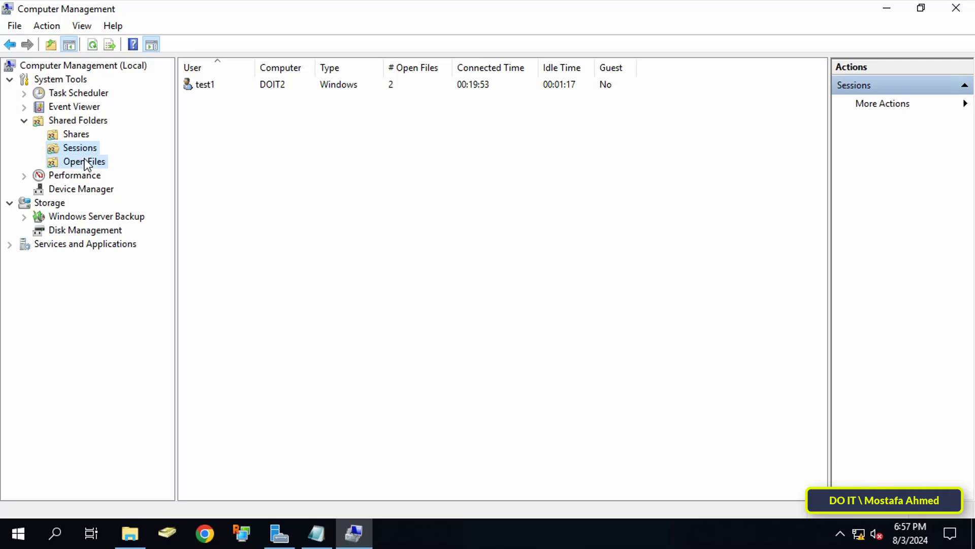
click(83, 162)
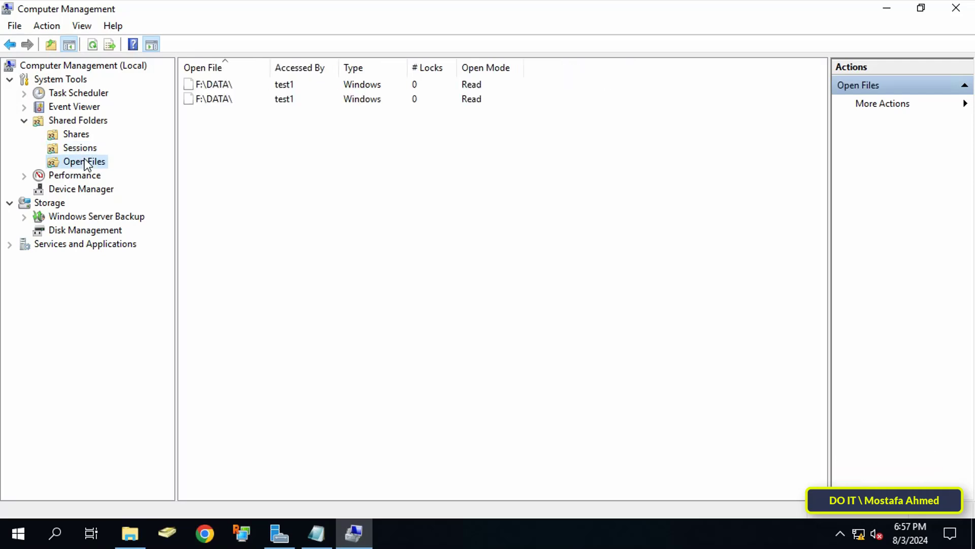